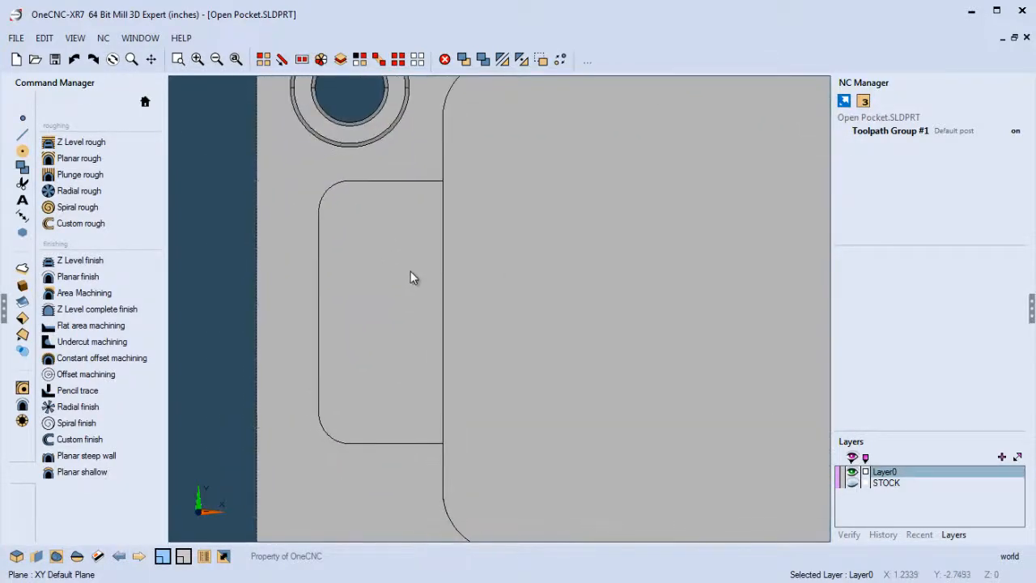
mouse_move(432, 316)
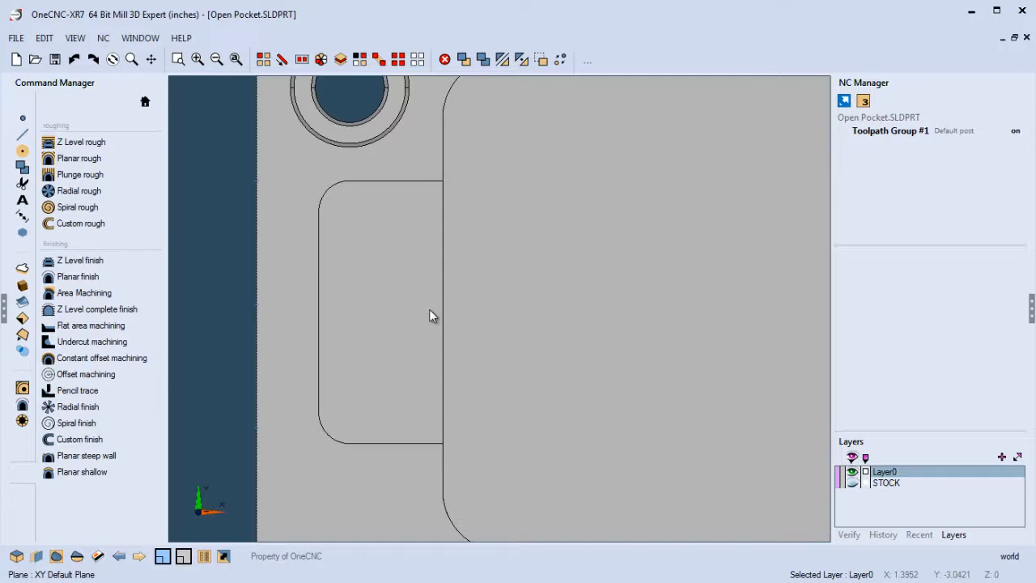
mouse_move(320, 190)
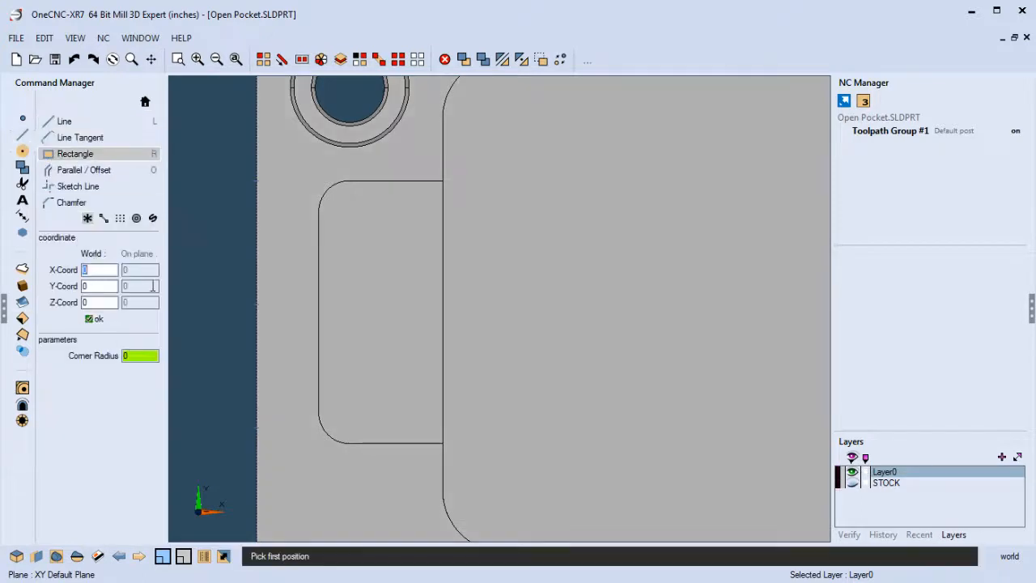
mouse_move(314, 180)
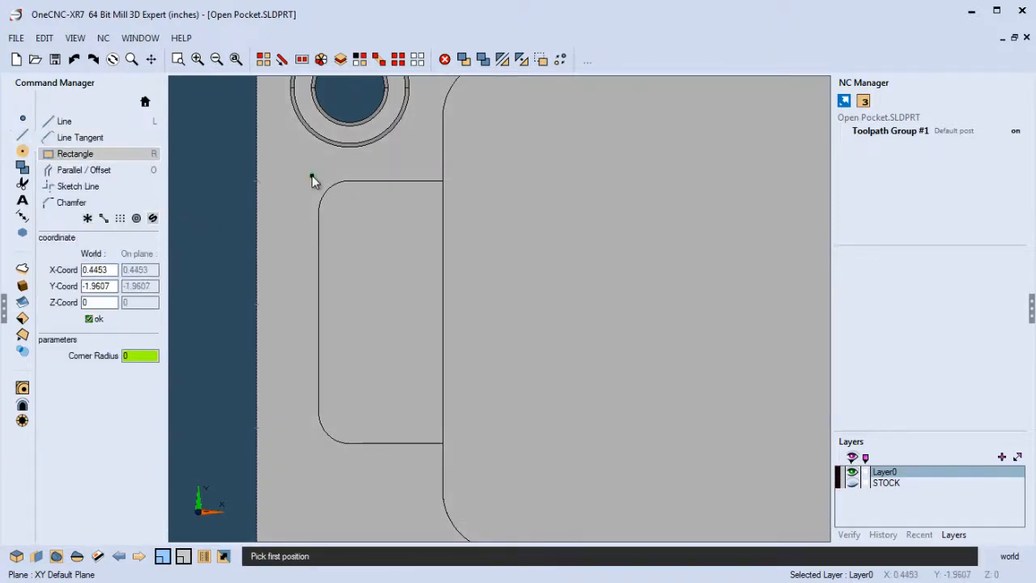
mouse_move(456, 453)
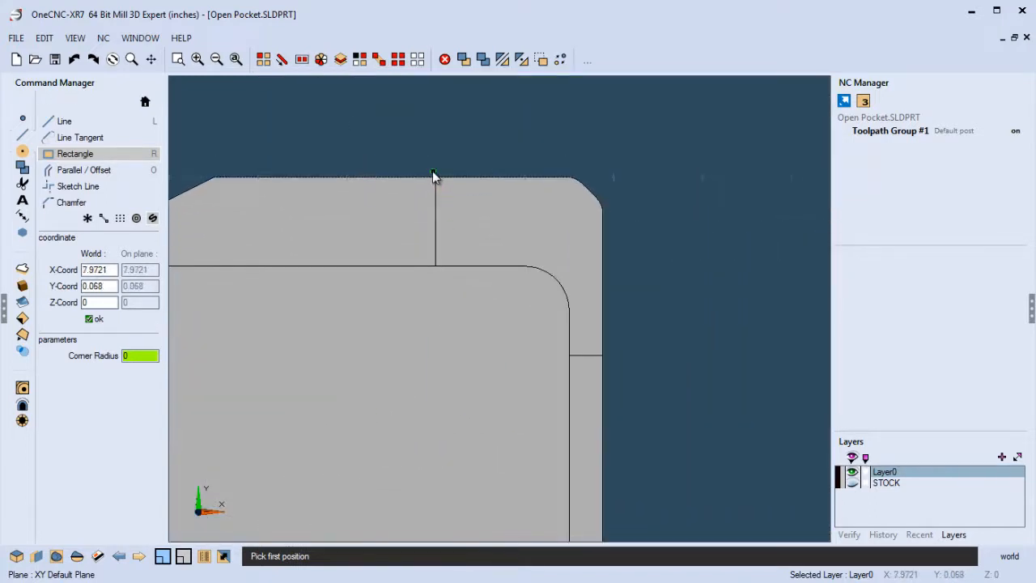
Place the first corner of the boundary rectangle at the part's top edge
click(431, 175)
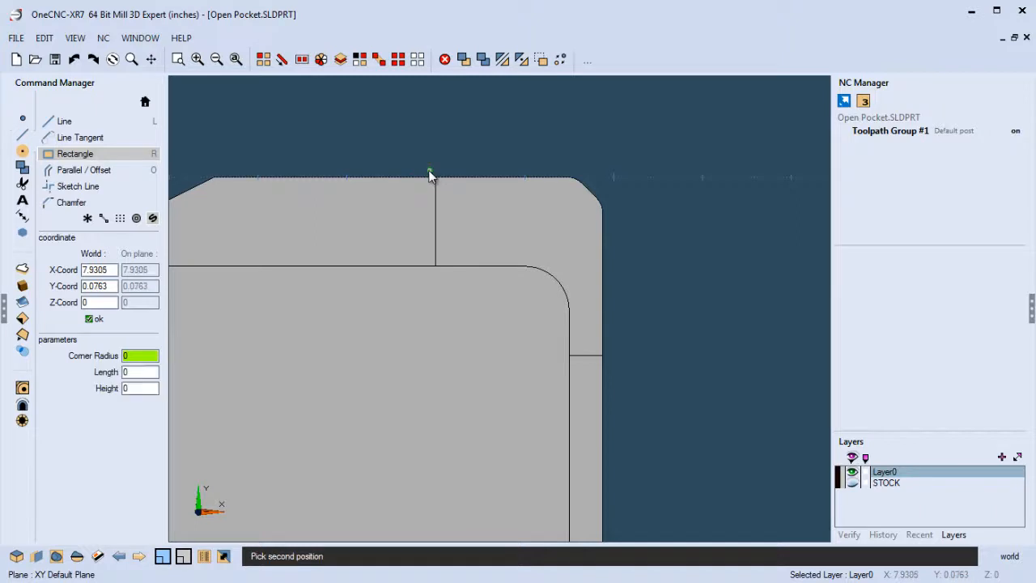
mouse_move(609, 366)
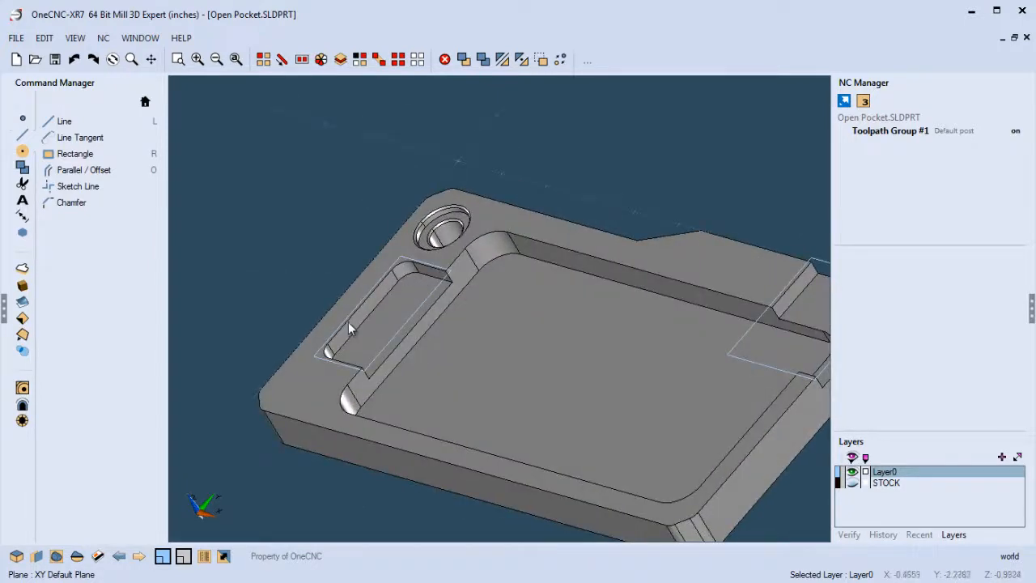
mouse_move(405, 340)
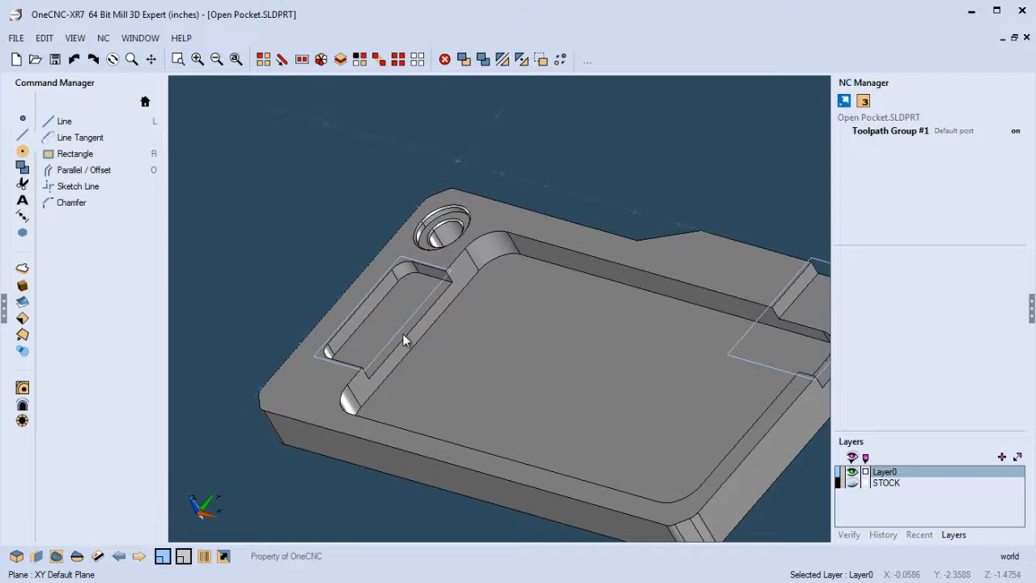
mouse_move(417, 315)
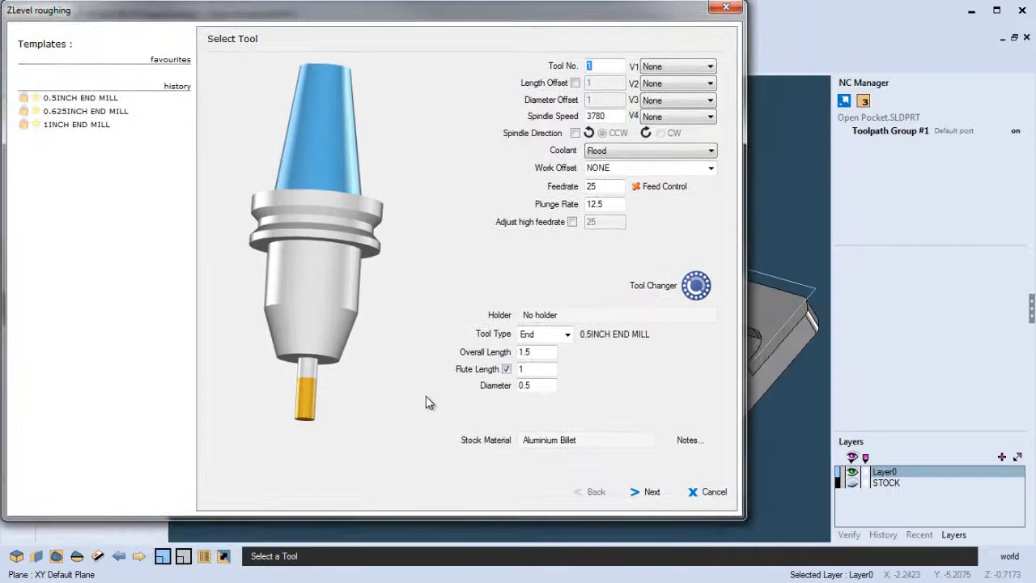
Accept the 0.5 inch end mill and set rapid Z plane 2 with 0.5 clearance
click(644, 491)
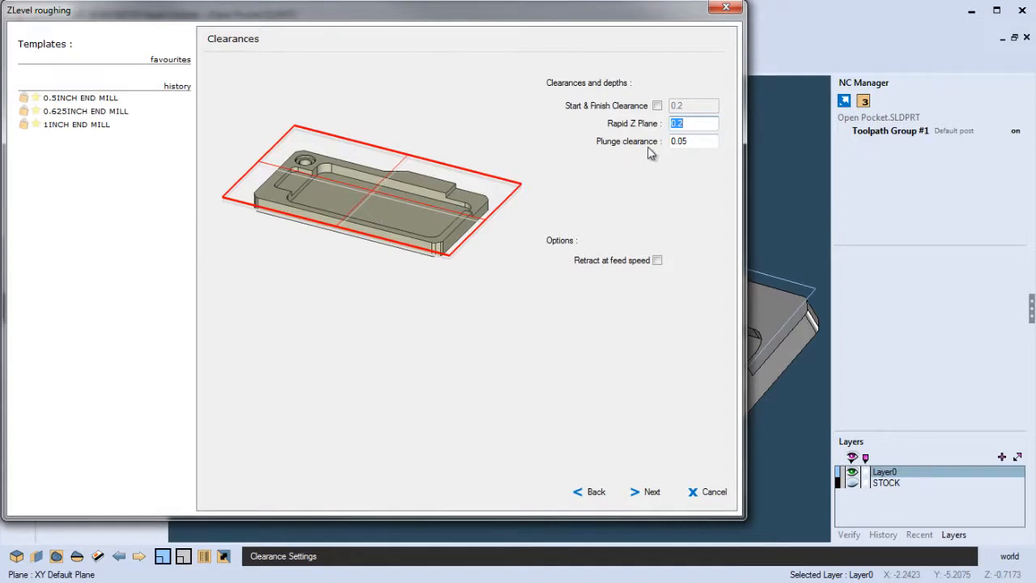
text(2)
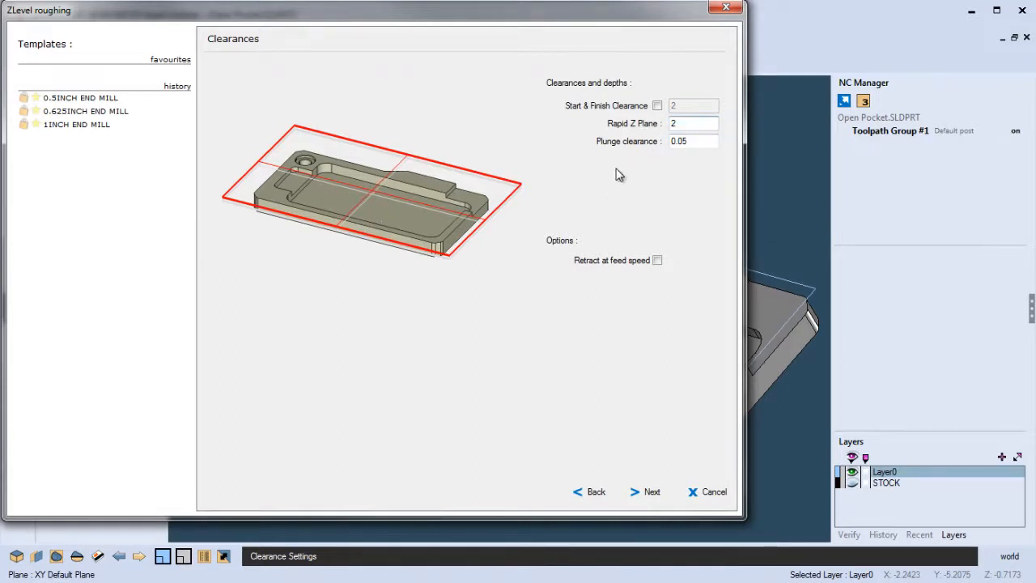
click(692, 123)
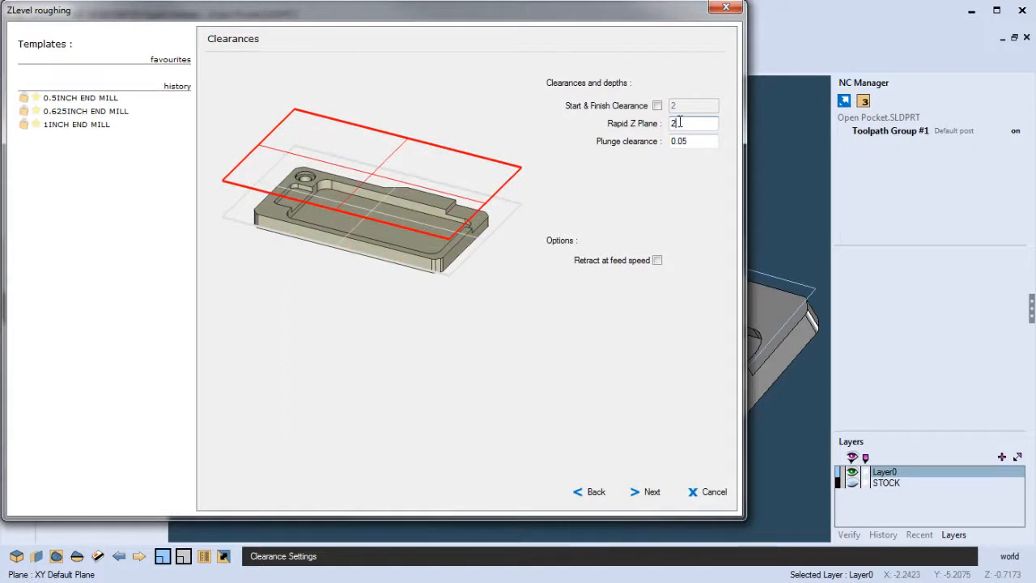
text(.5)
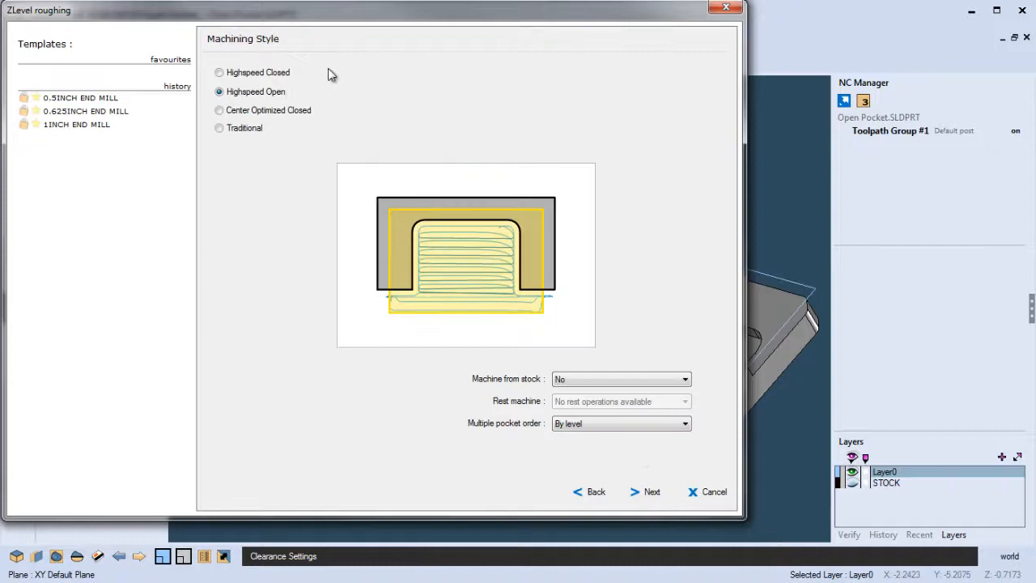
Use Highspeed Open with plunge entry and finish the first roughing toolpath to -0.25
click(652, 492)
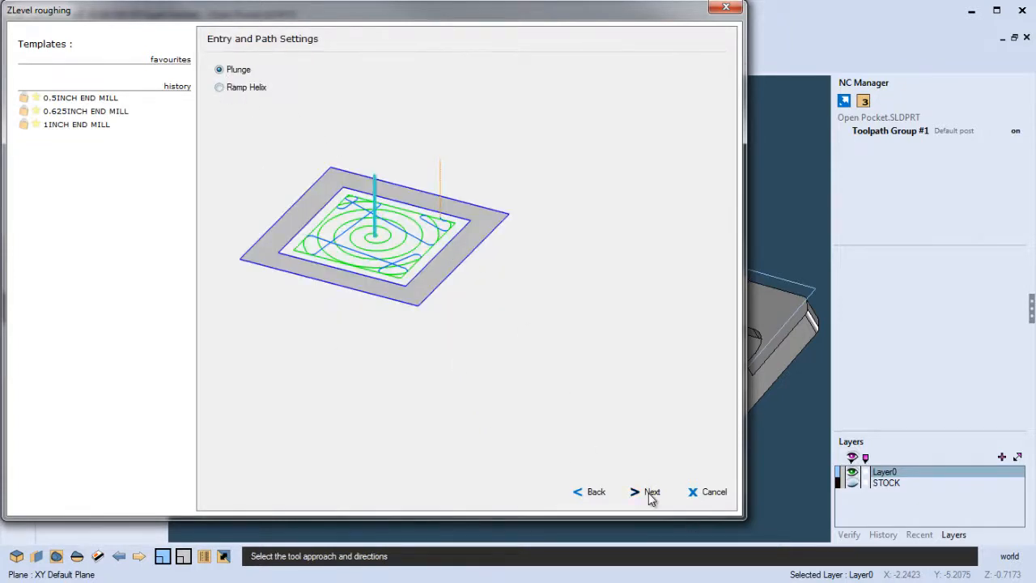
click(652, 492)
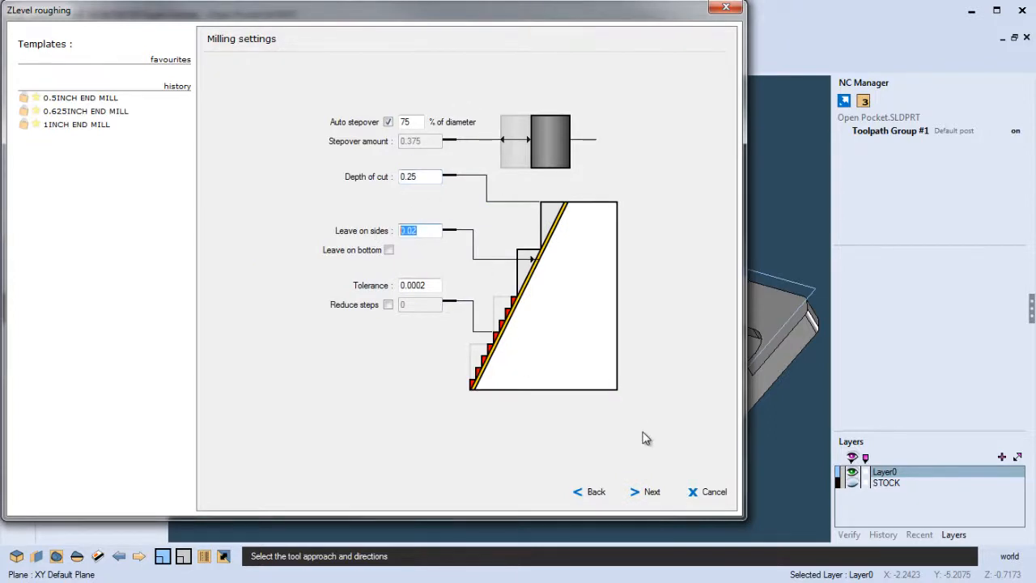
click(652, 491)
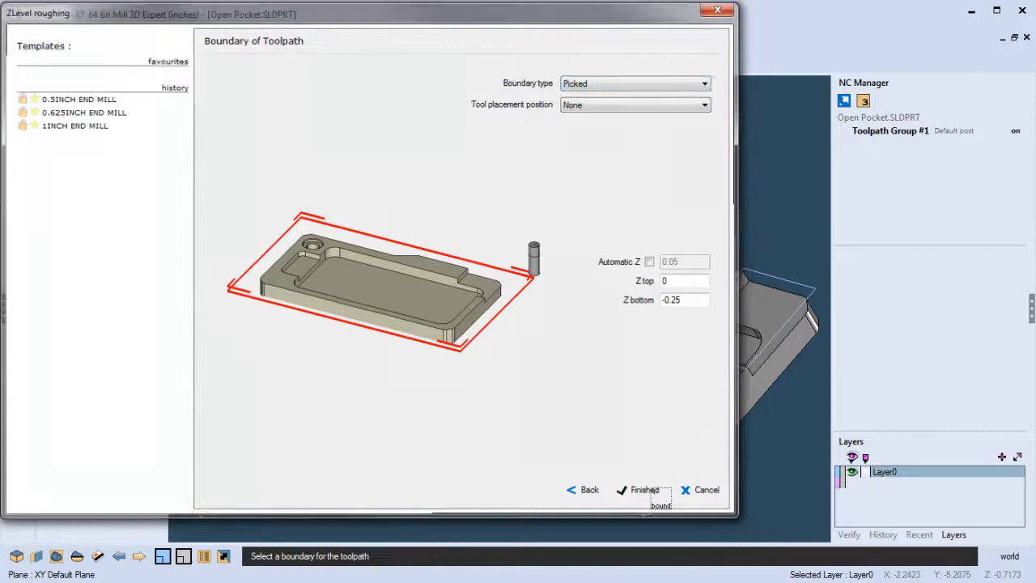
click(643, 489)
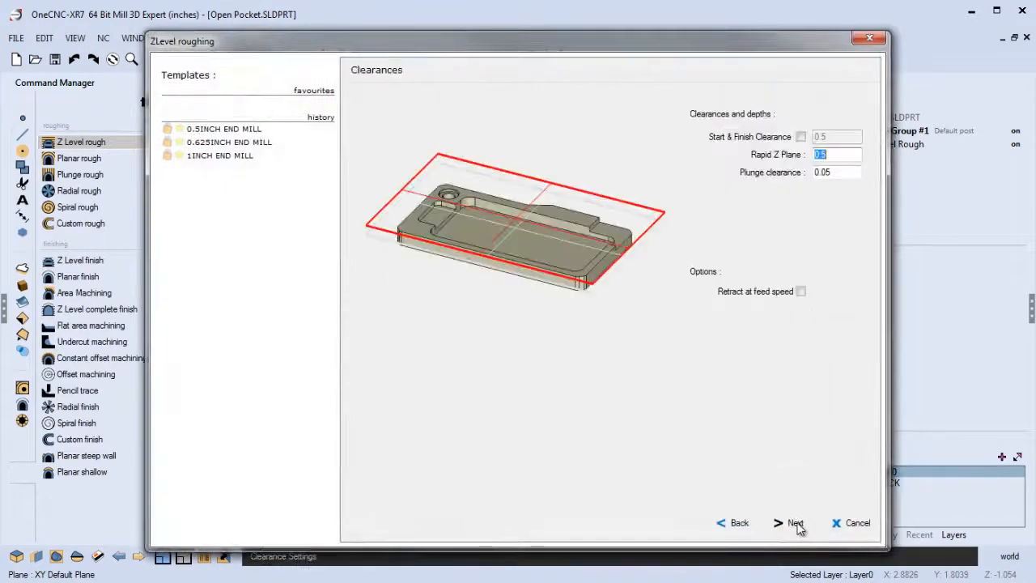
Accept the clearances and finish the second Z-level rough toolpath
click(789, 522)
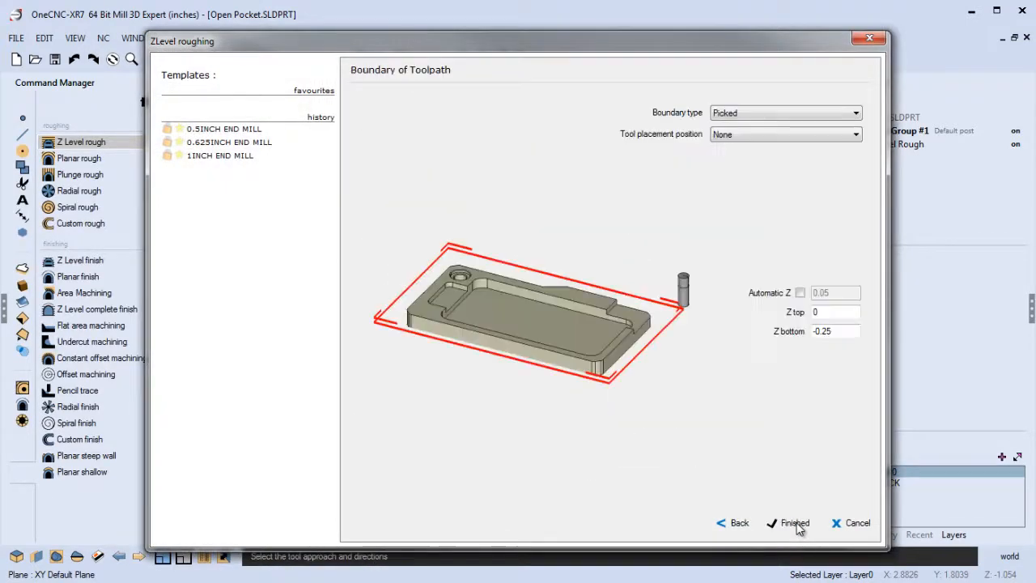
click(794, 522)
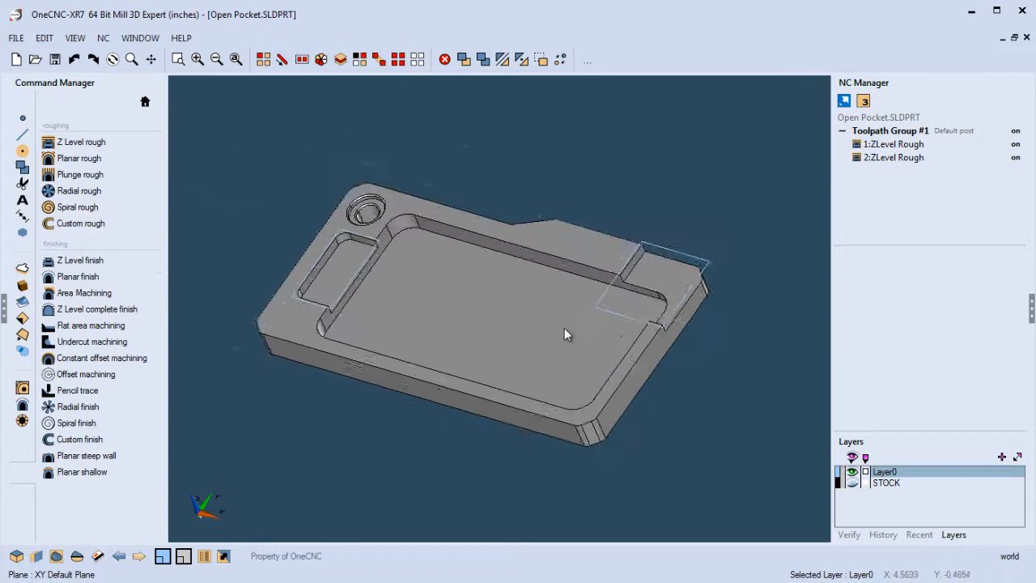
Start solid verification of Toolpath Group #1 from the stock model
drag(567, 331, 676, 291)
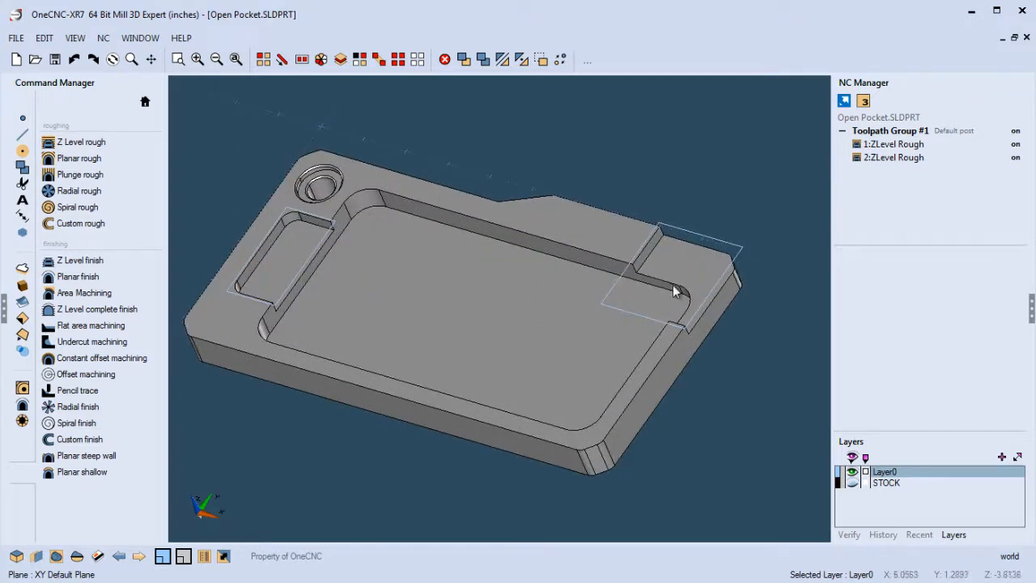
mouse_move(732, 275)
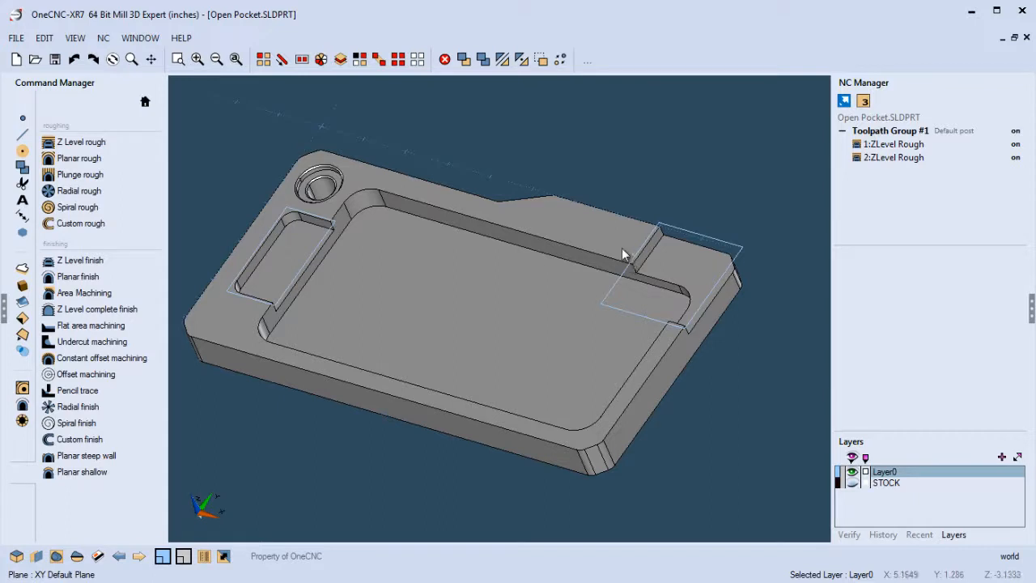
mouse_move(700, 281)
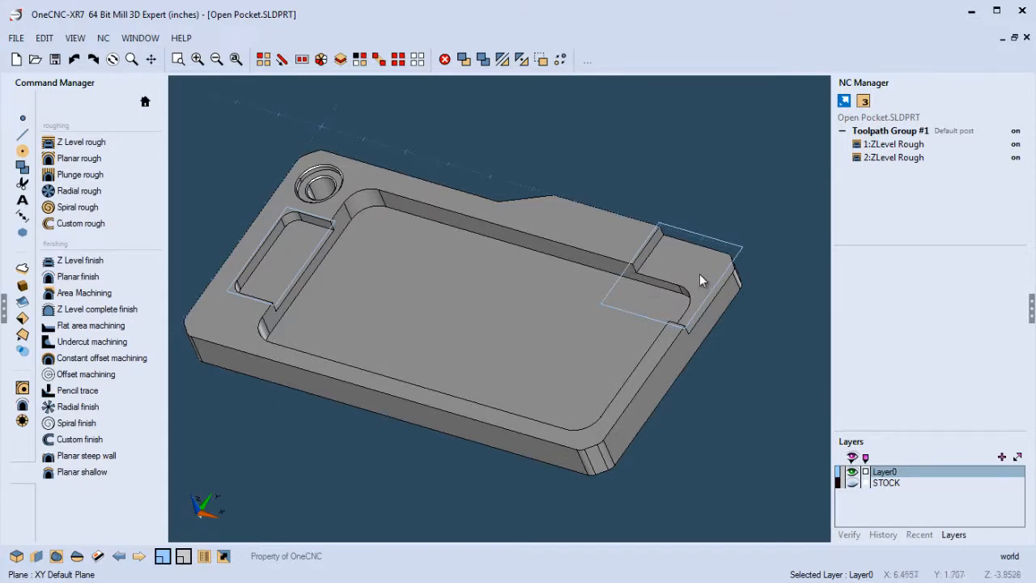
mouse_move(640, 246)
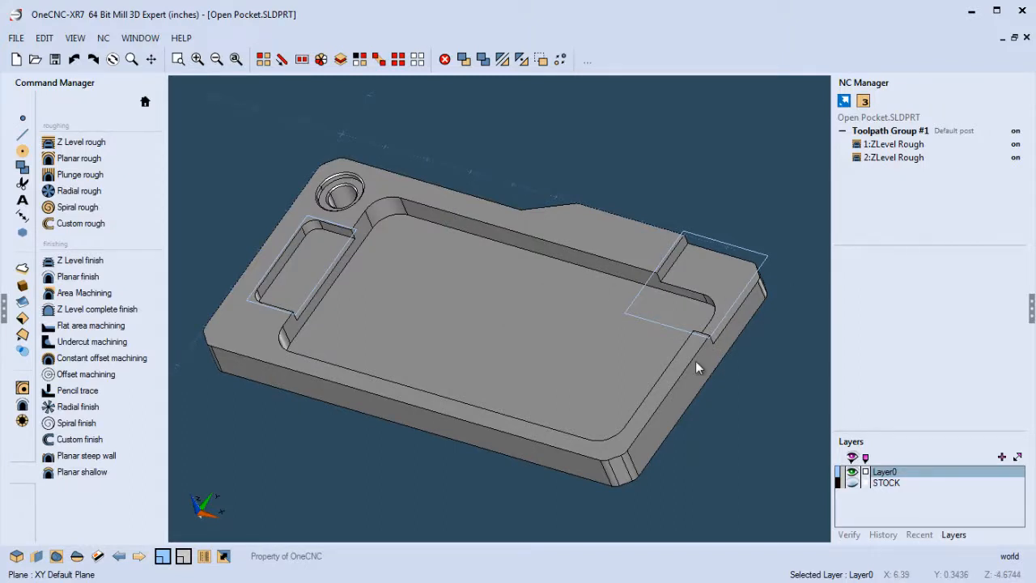
right_click(891, 130)
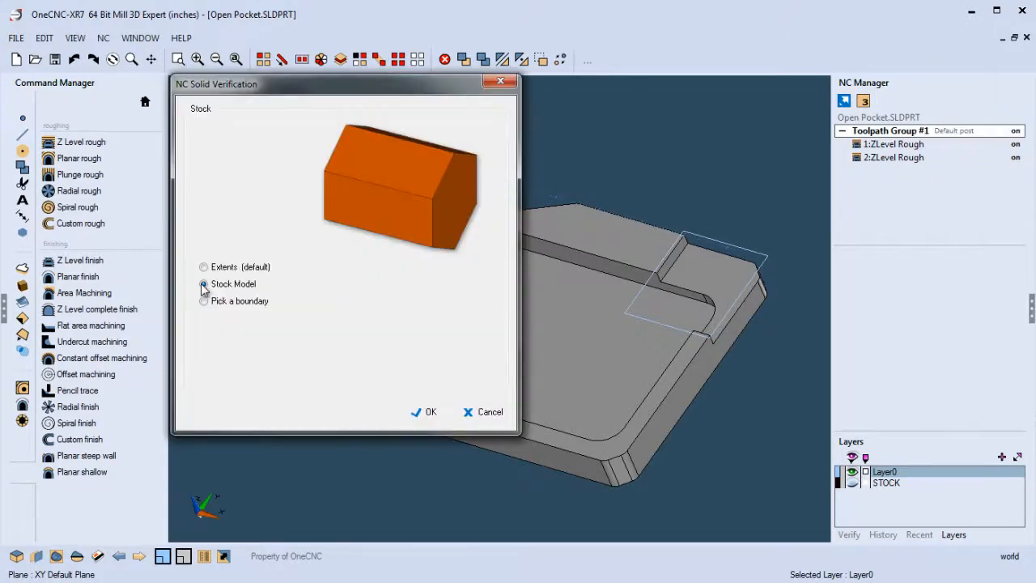
click(424, 411)
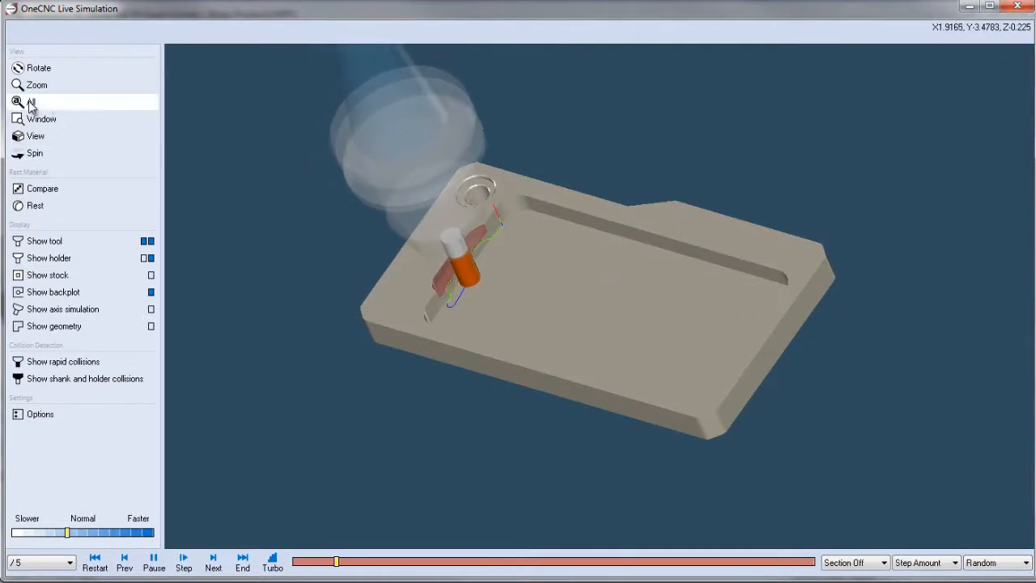
Fit the whole part into view and hide the toolpath backplot during simulation
click(31, 102)
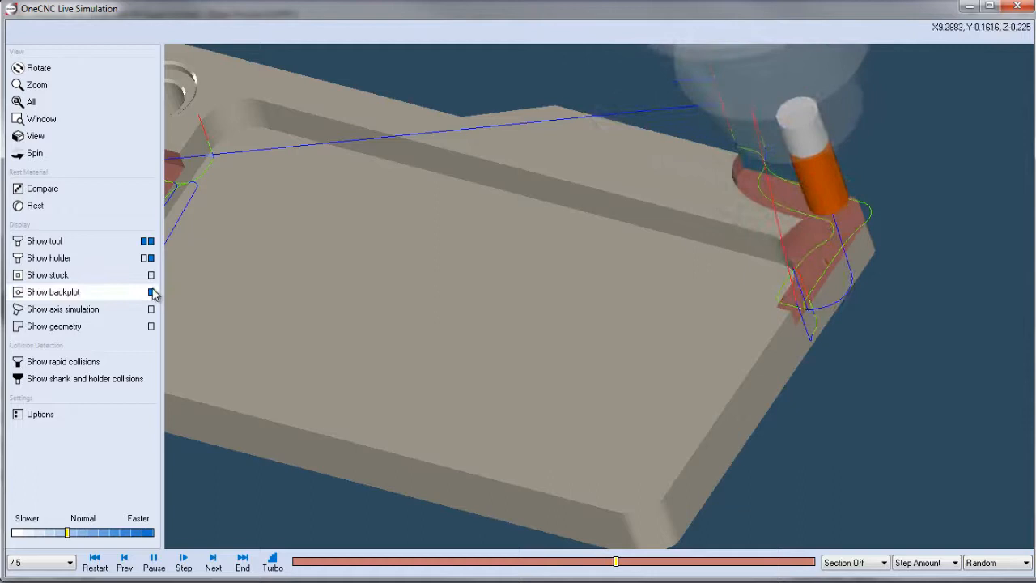
click(151, 292)
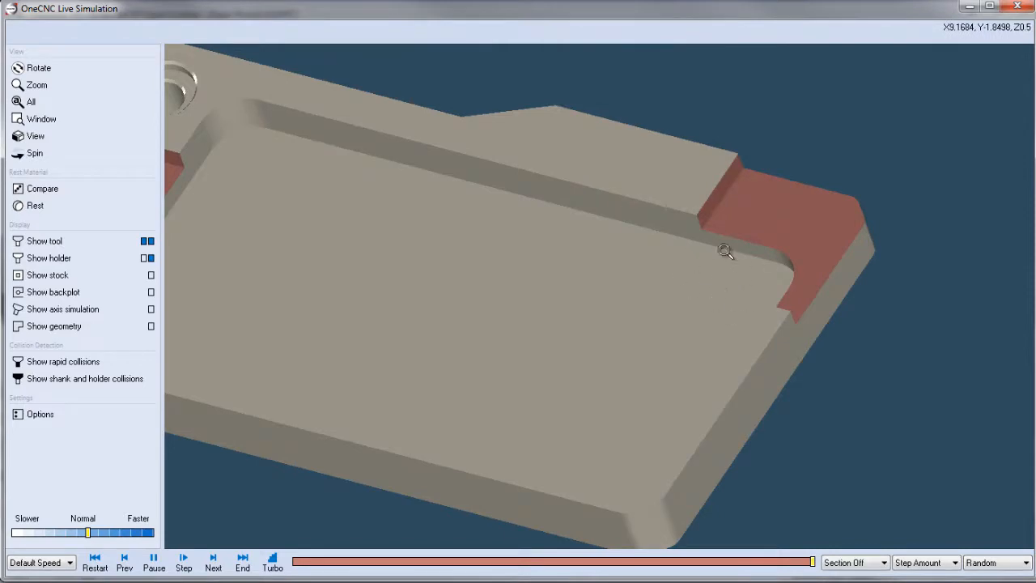
mouse_move(994, 22)
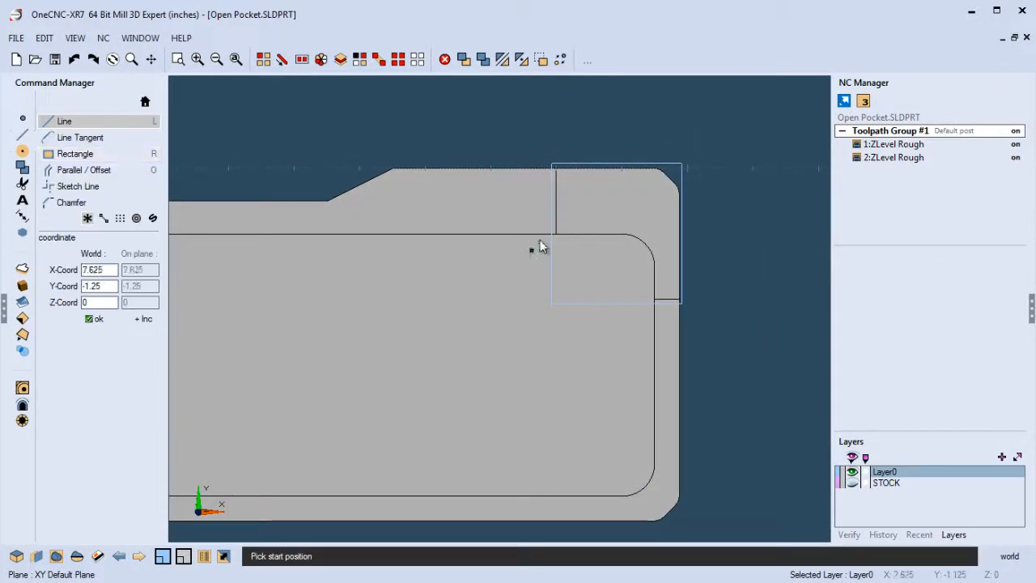
Cancel the line command and edit 2:ZLevel Rough to reopen its roughing wizard
click(541, 248)
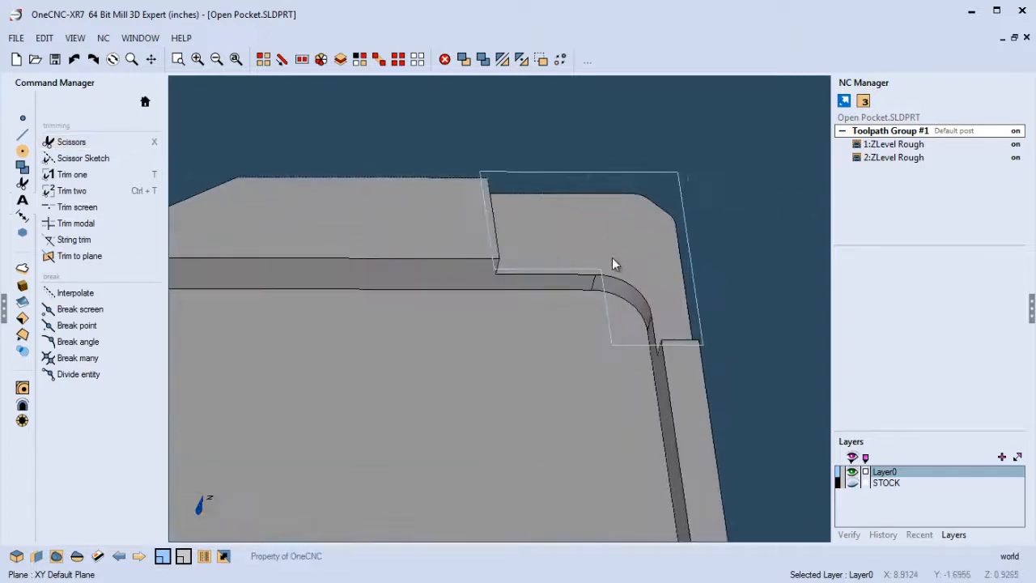
right_click(893, 157)
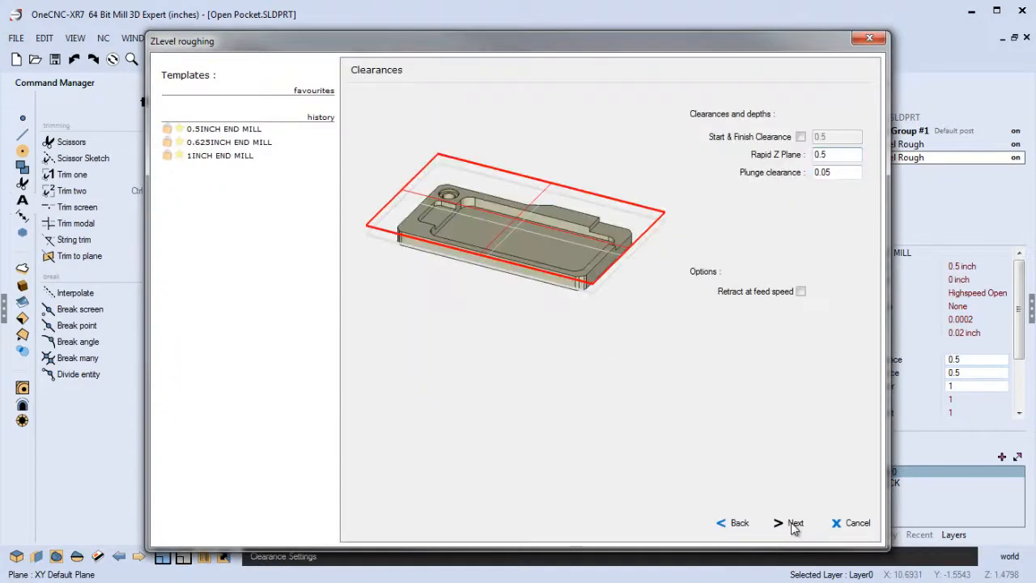
Accept clearances, entry and milling settings, keep the existing boundary, and regenerate the toolpath
click(794, 522)
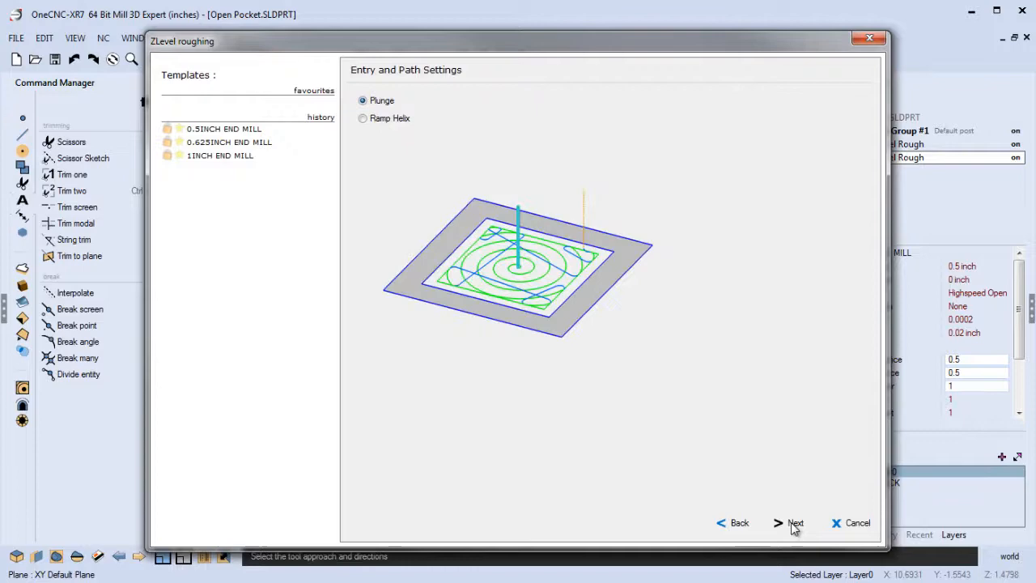
click(795, 522)
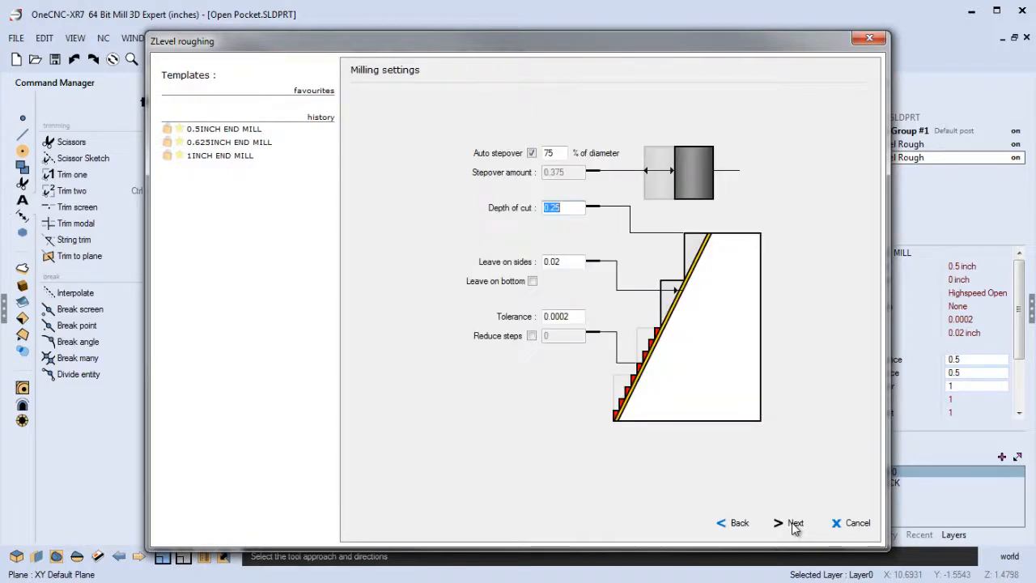
click(795, 522)
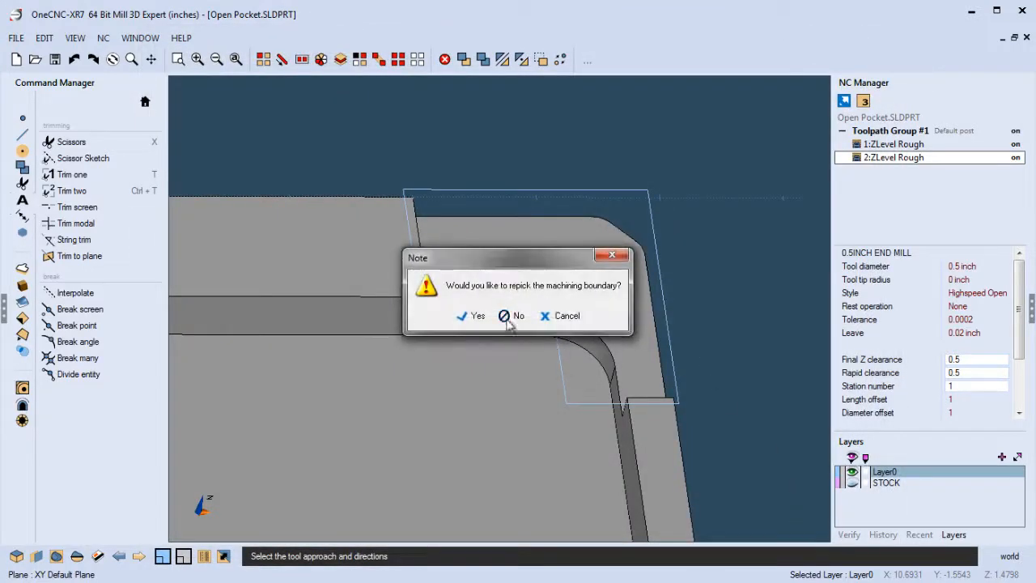
click(518, 316)
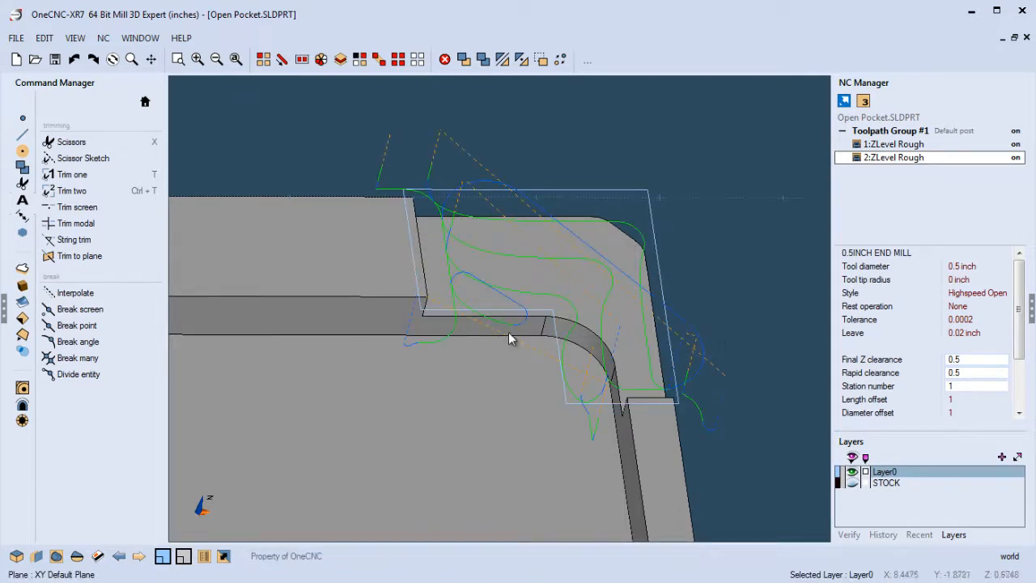
right_click(893, 157)
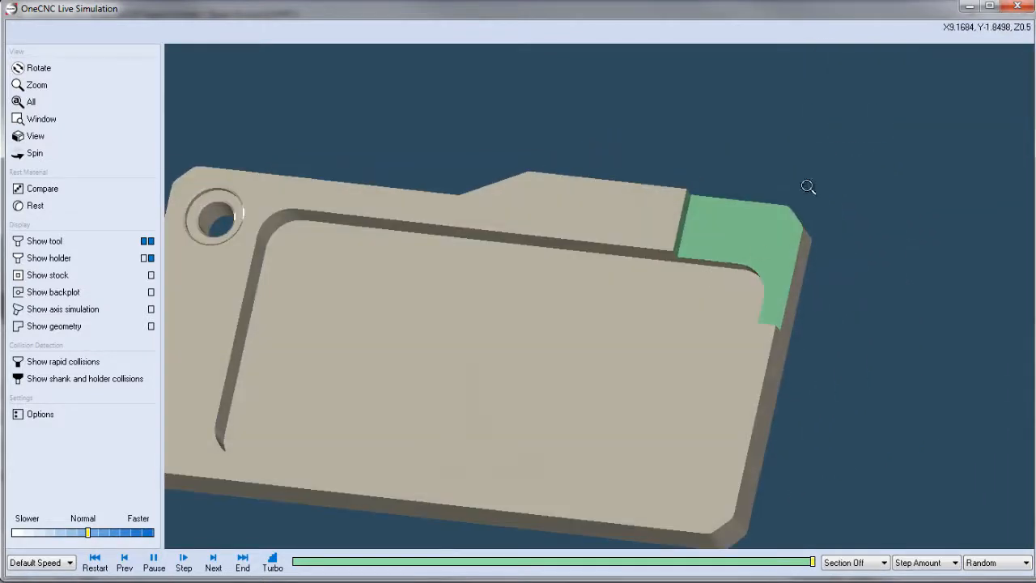
mouse_move(791, 150)
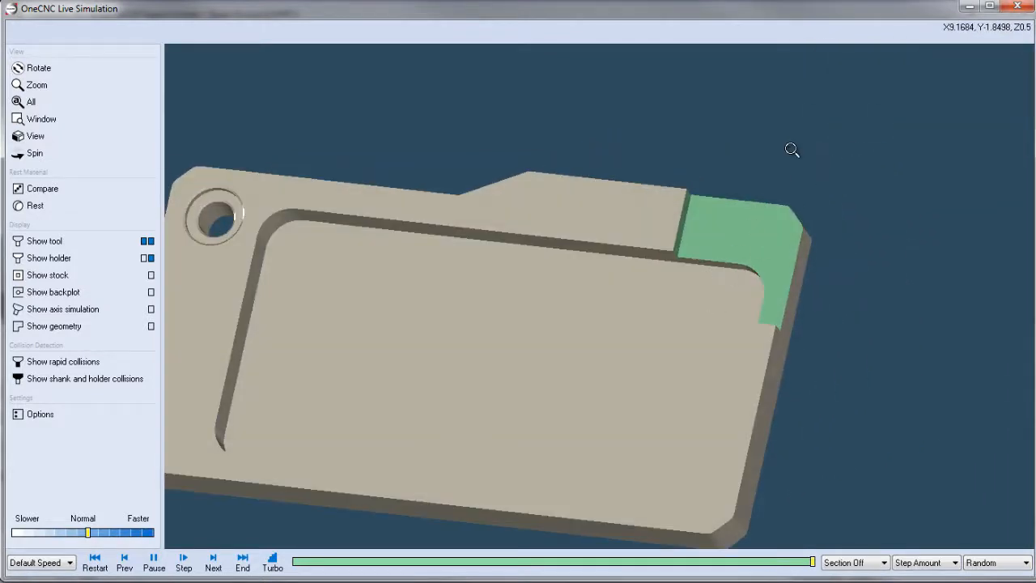
mouse_move(786, 282)
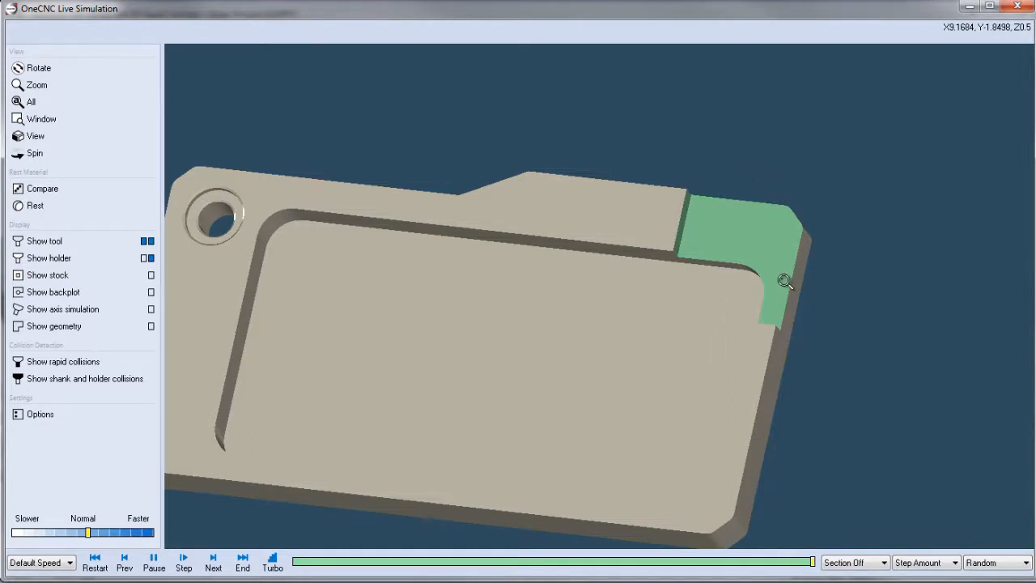